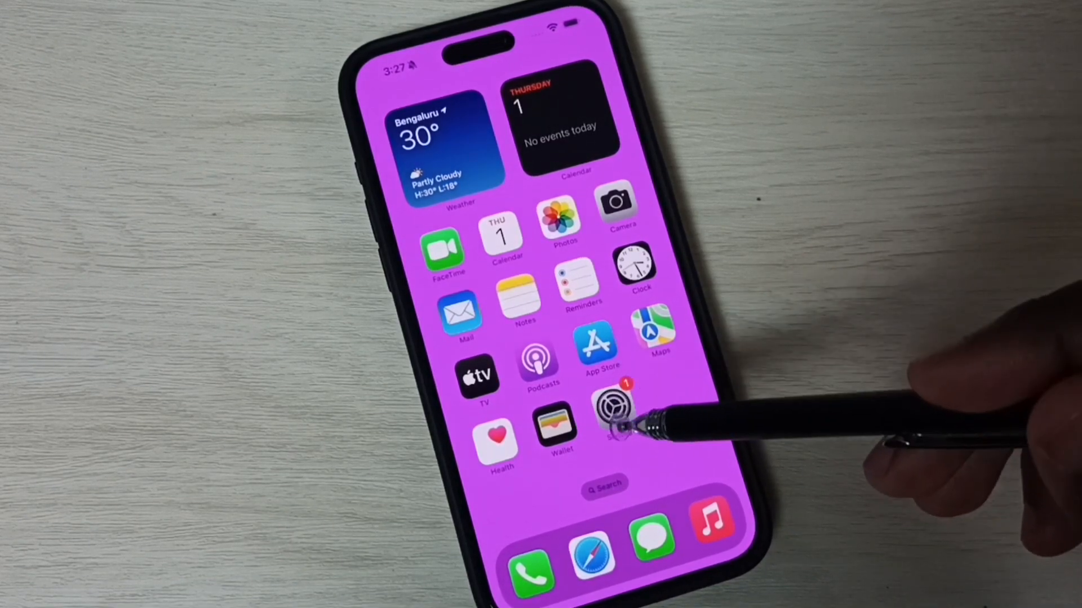
From the Settings list, navigate to the General page showing About and Software Update.
{"action": "left_click", "coordinate": [619, 414]}
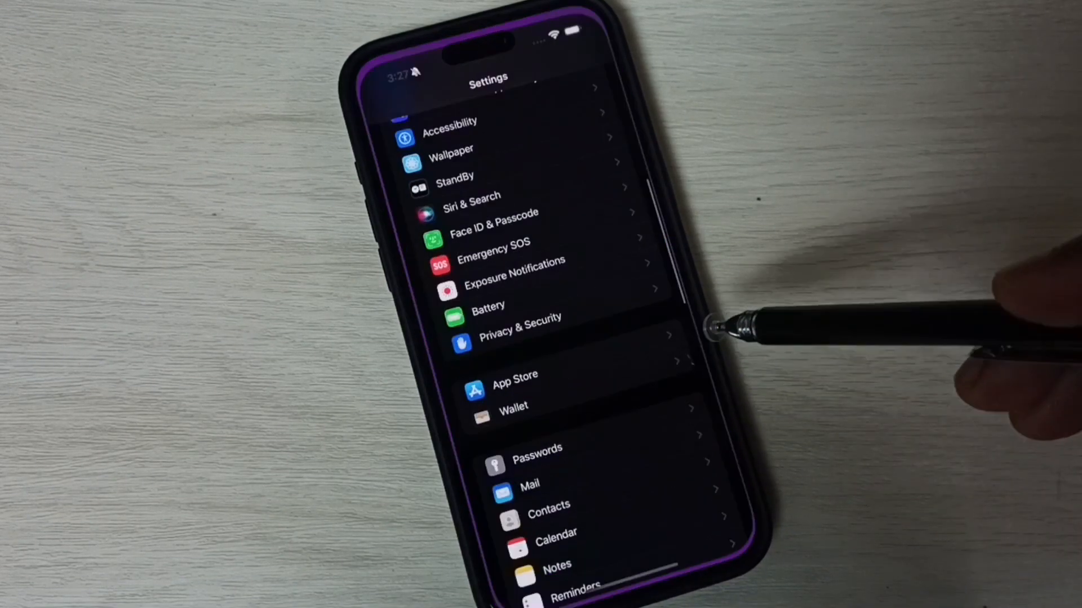
{"action": "scroll", "scroll_direction": "down", "scroll_amount": 3}
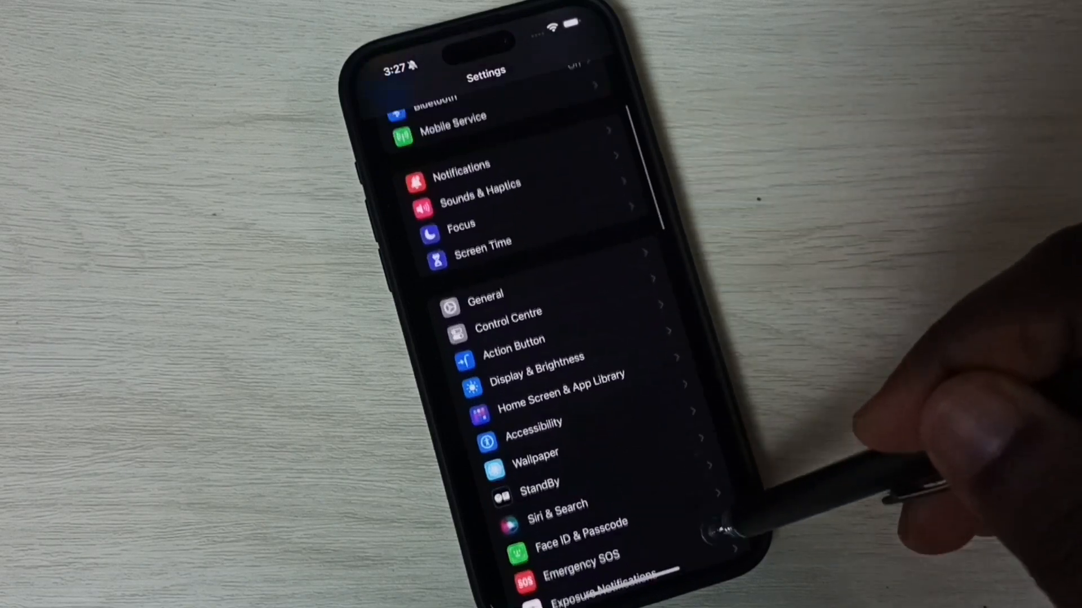
{"action": "scroll", "scroll_direction": "down", "scroll_amount": 3}
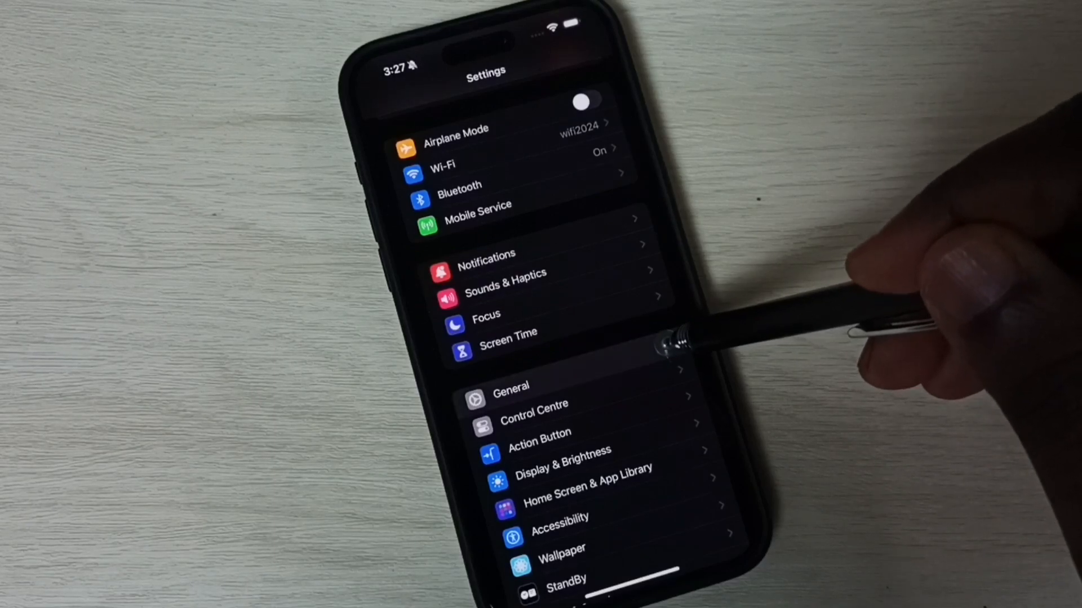
{"action": "left_click", "coordinate": [510, 387]}
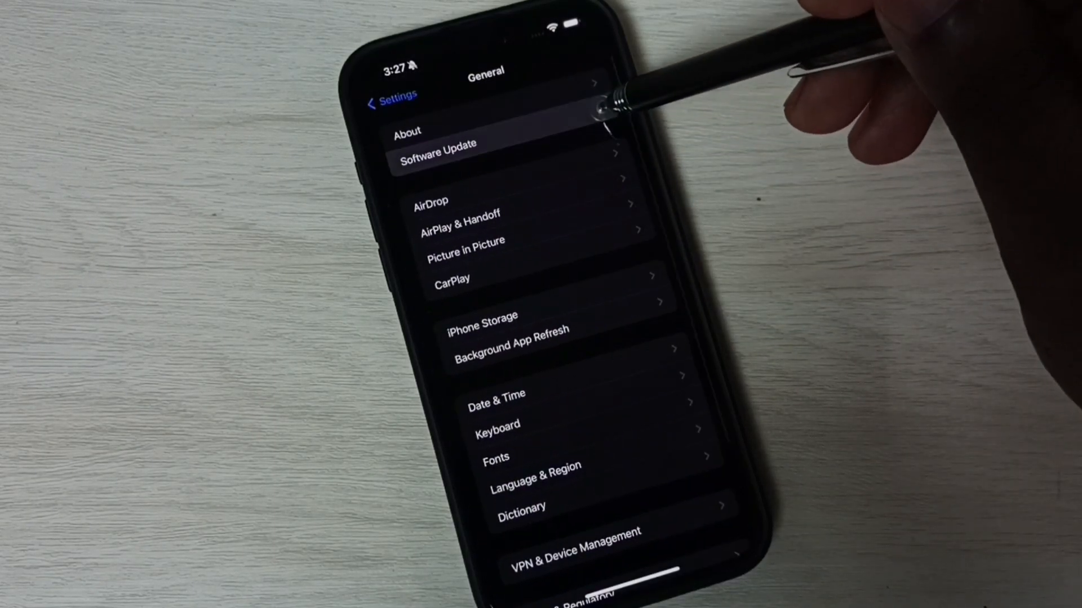